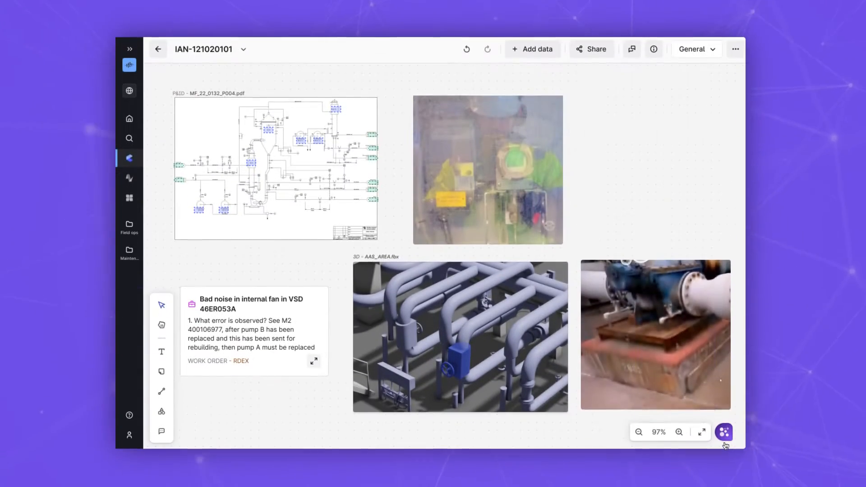
Launch the Atlas AI root cause analysis agent on the canvas contents
{"action": "left_click", "coordinate": [723, 432]}
{"action": "type", "text": "Run a root cause analysis on the information available in this Canvas, using my company’s documented best prac"}
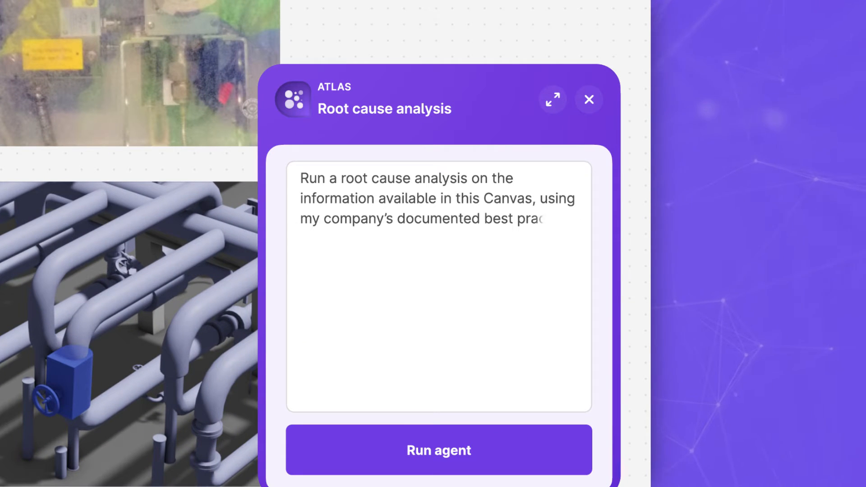
{"action": "left_click", "coordinate": [438, 450]}
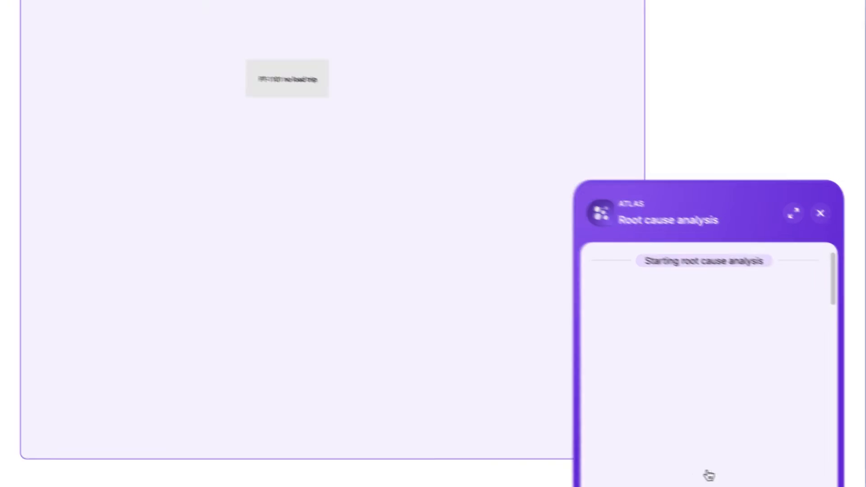